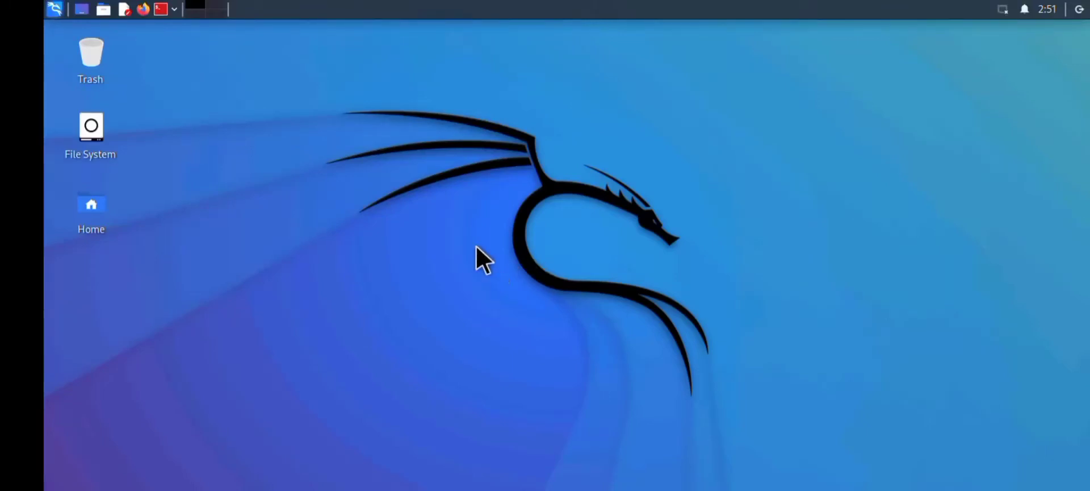
mouse_move(215, 45)
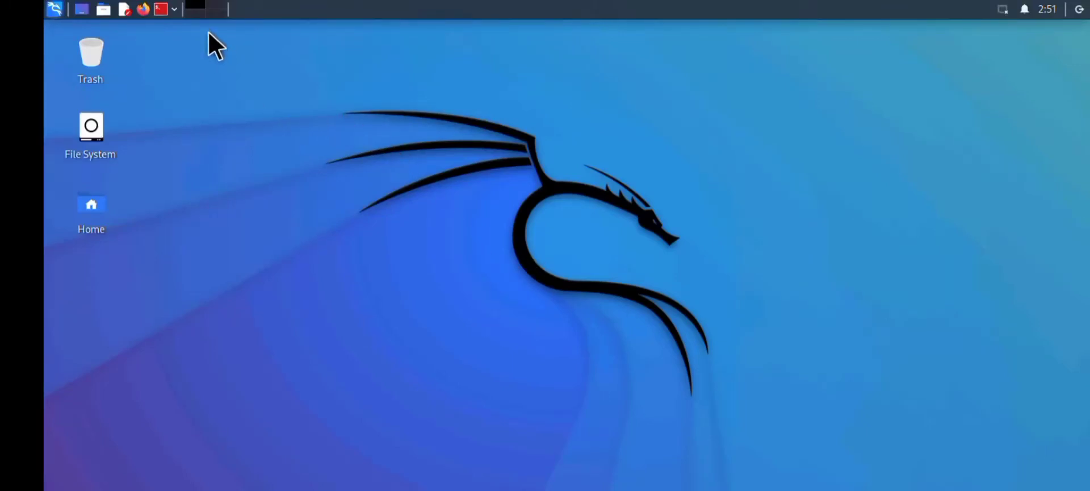
mouse_move(111, 49)
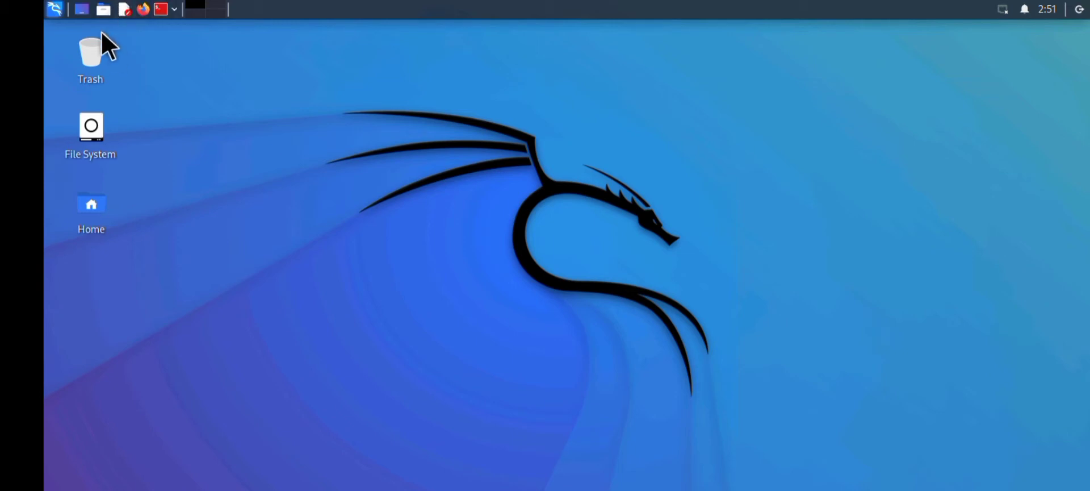
mouse_move(81, 9)
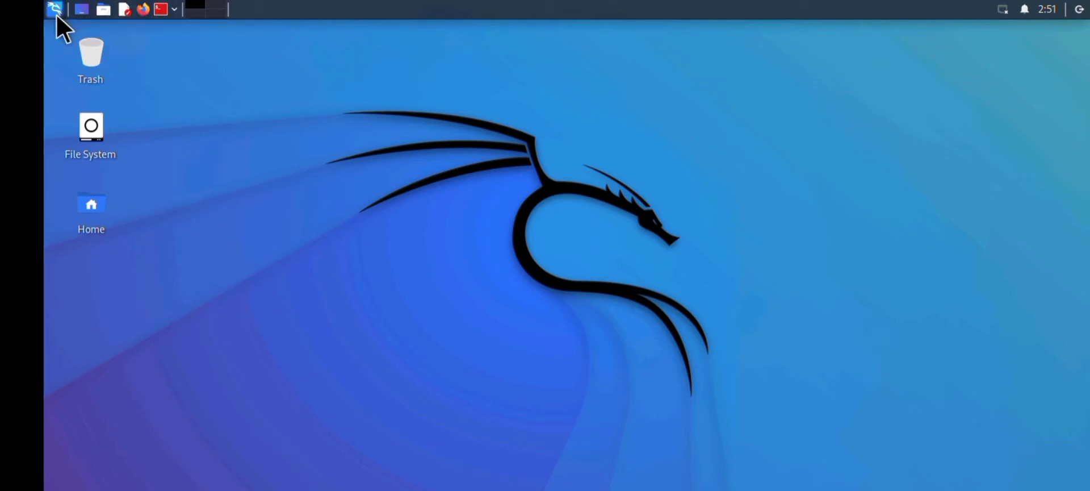
Open a root terminal, select the missing libgcc path in the error, and clear the screen.
left_click(55, 9)
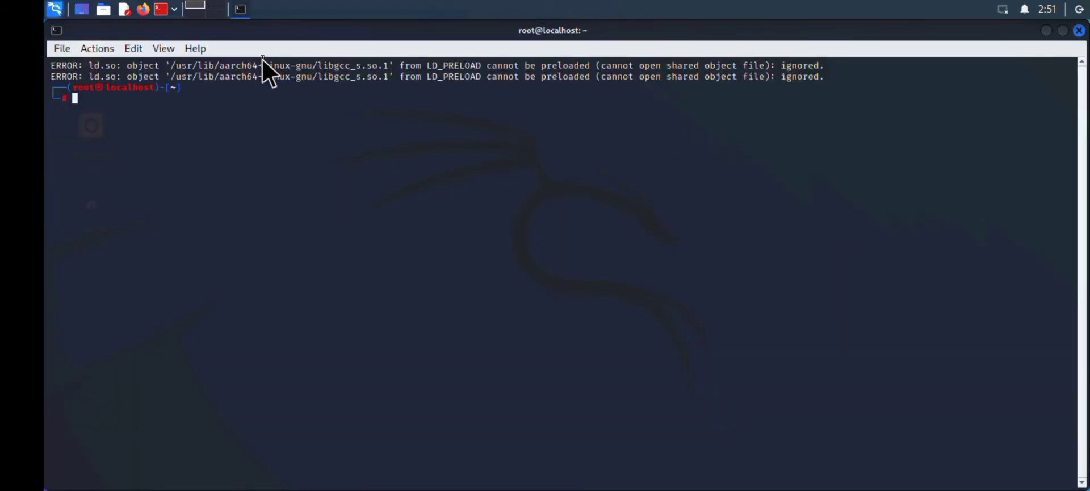
mouse_move(300, 77)
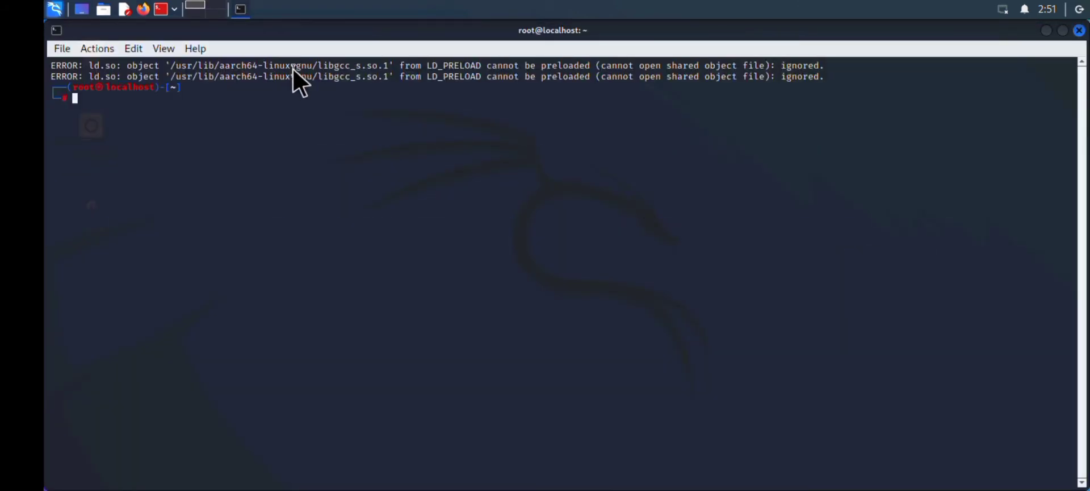
double_click(299, 65)
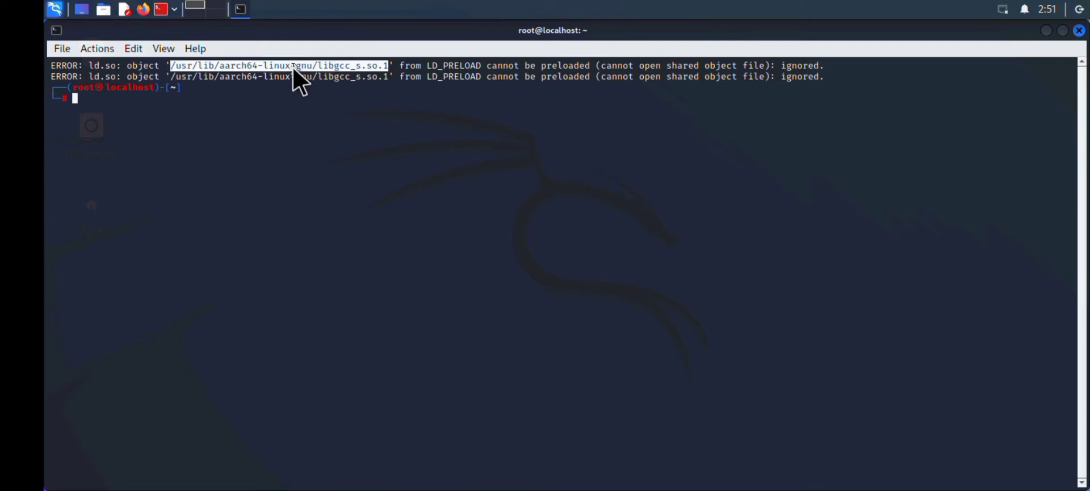
type("clear")
type("ls")
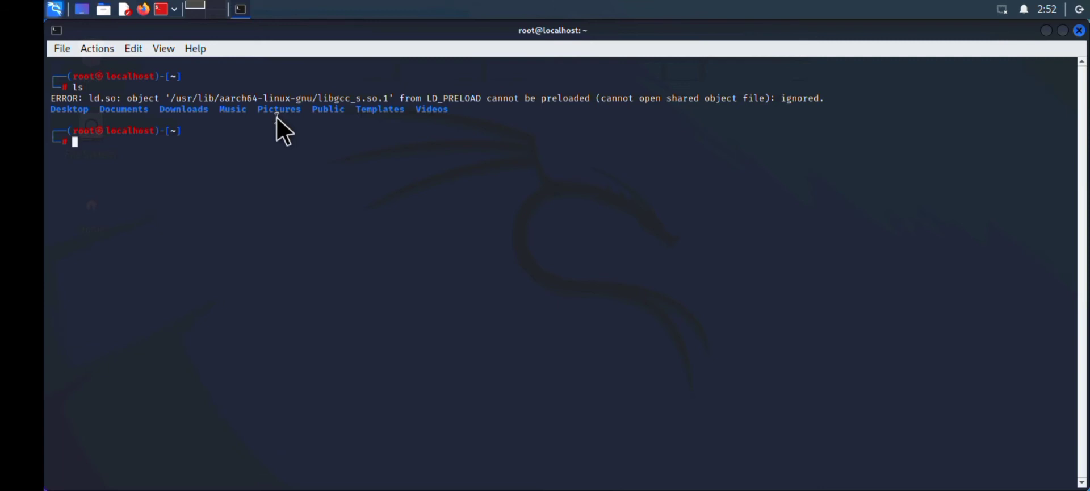
Run 'unset LD_PRELOAD' in the current shell.
type("uns")
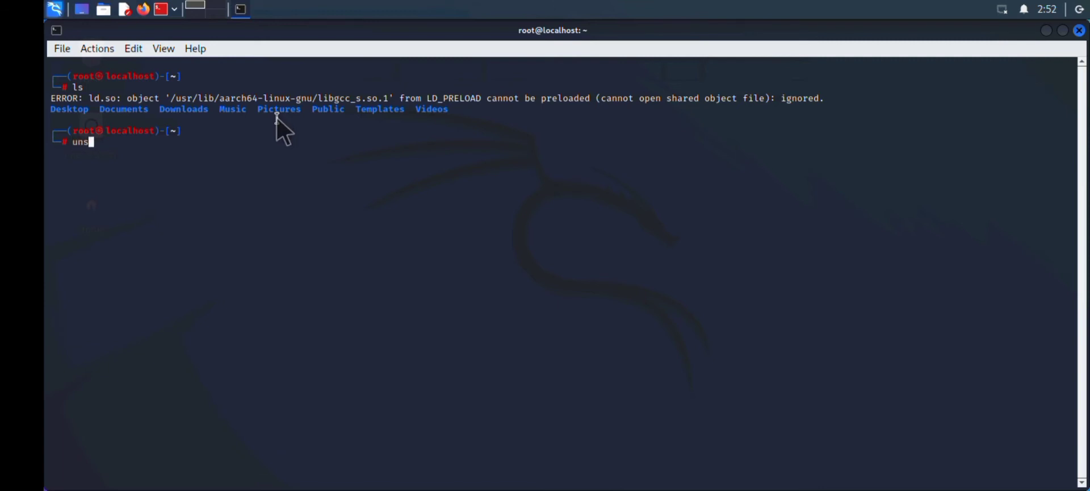
type("et")
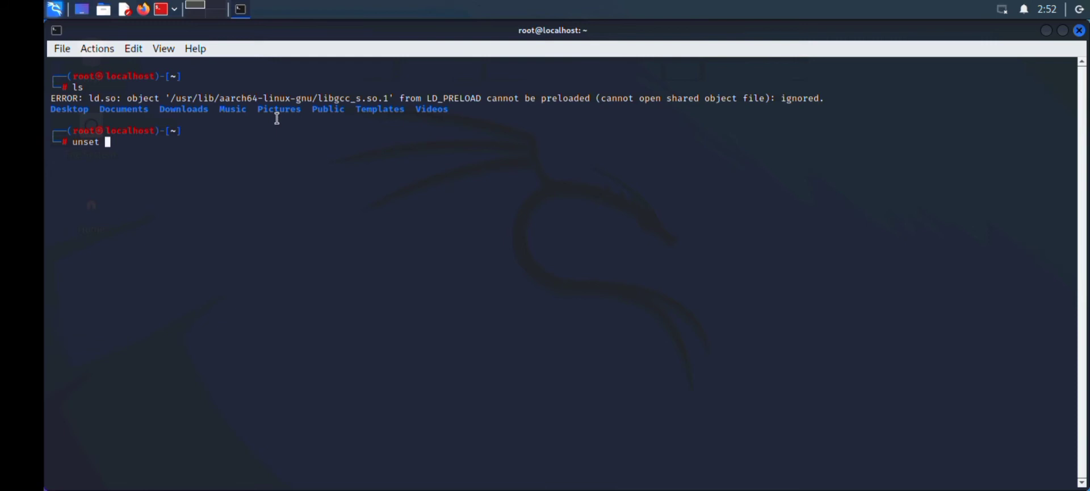
type("L")
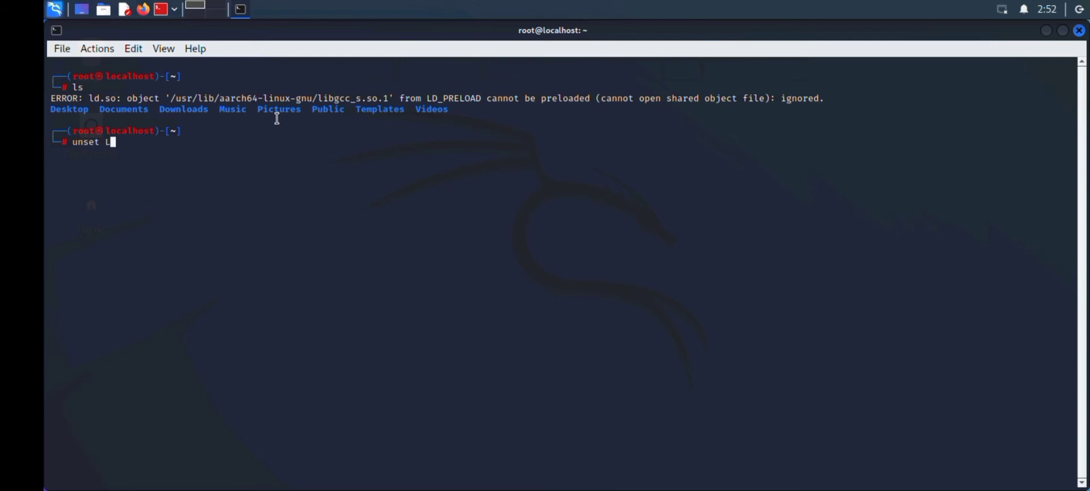
type("D_")
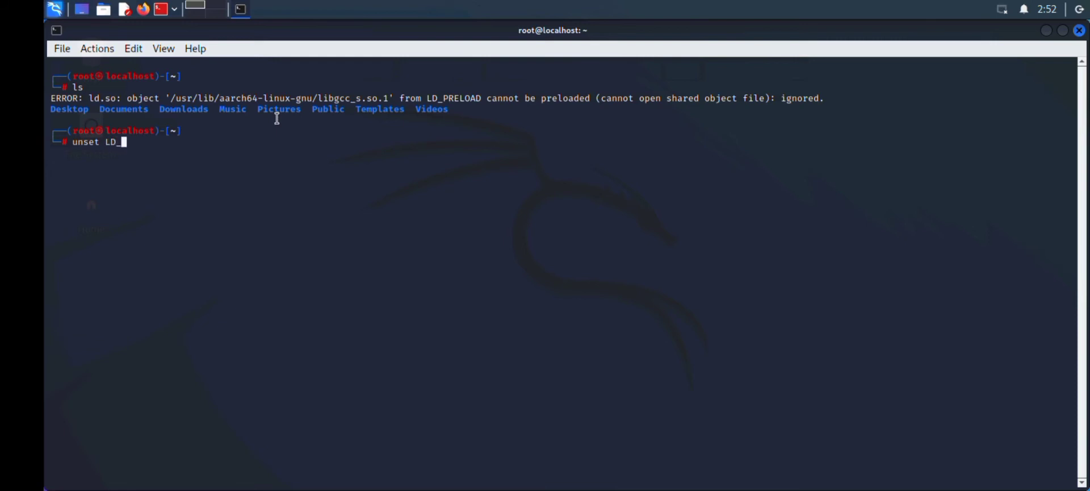
type("PRE")
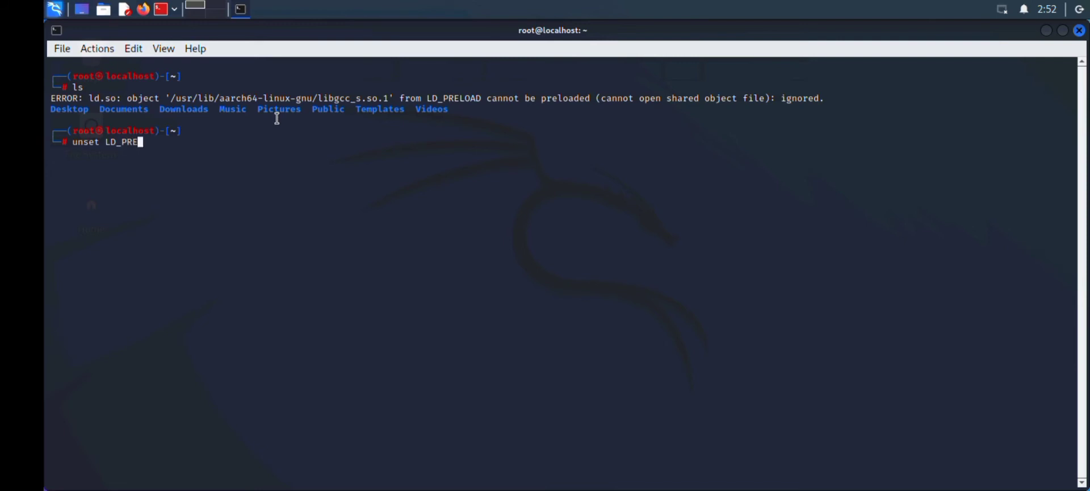
type("OAD")
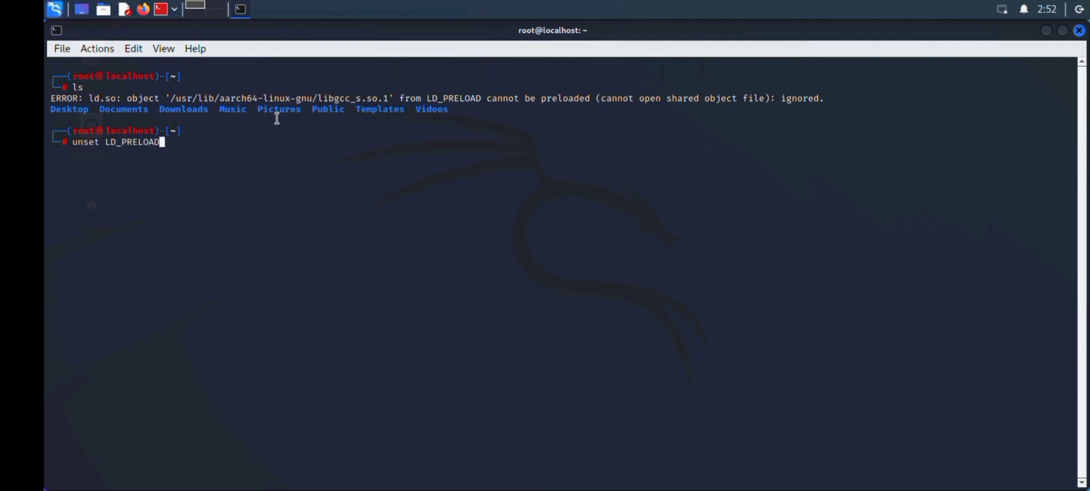
key("Return")
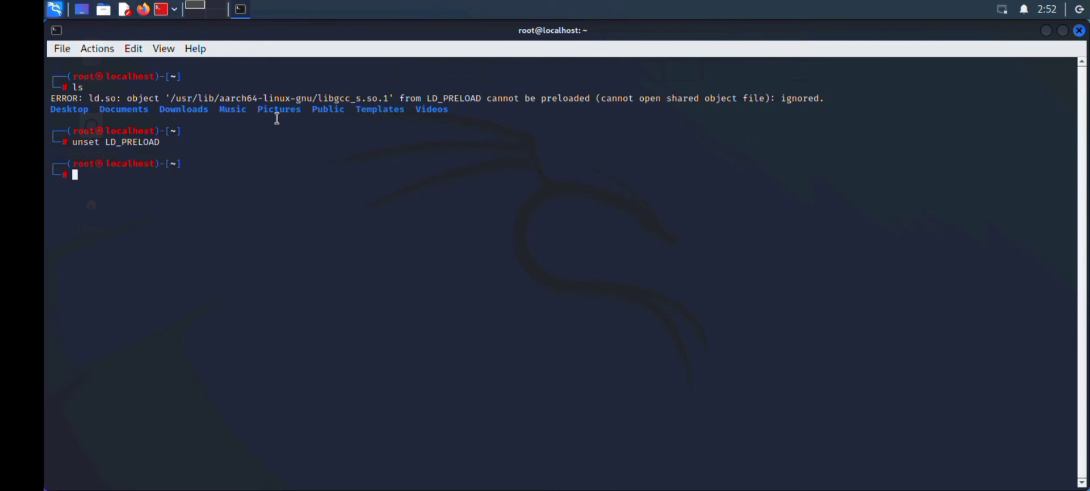
List the home folders with ls to confirm the preload error is gone.
type("LS")
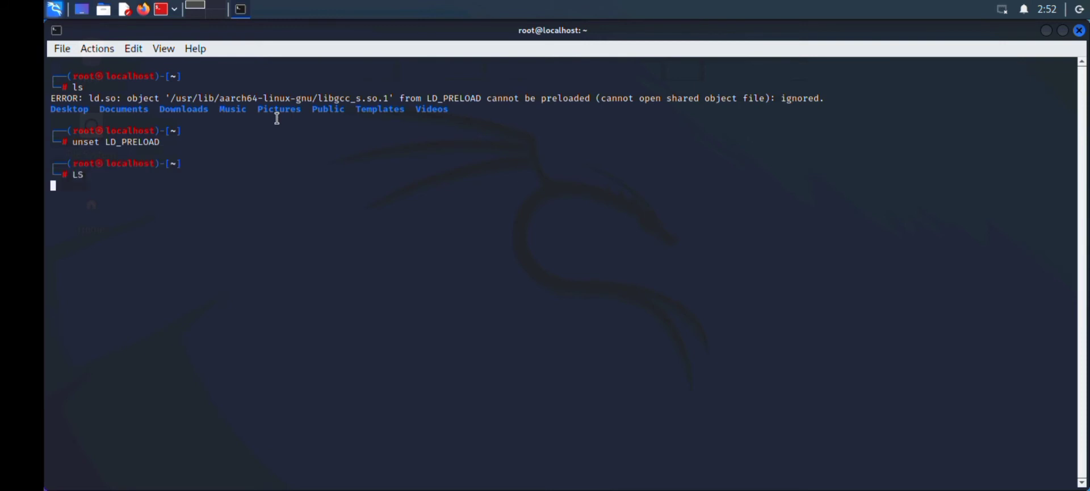
key("Return")
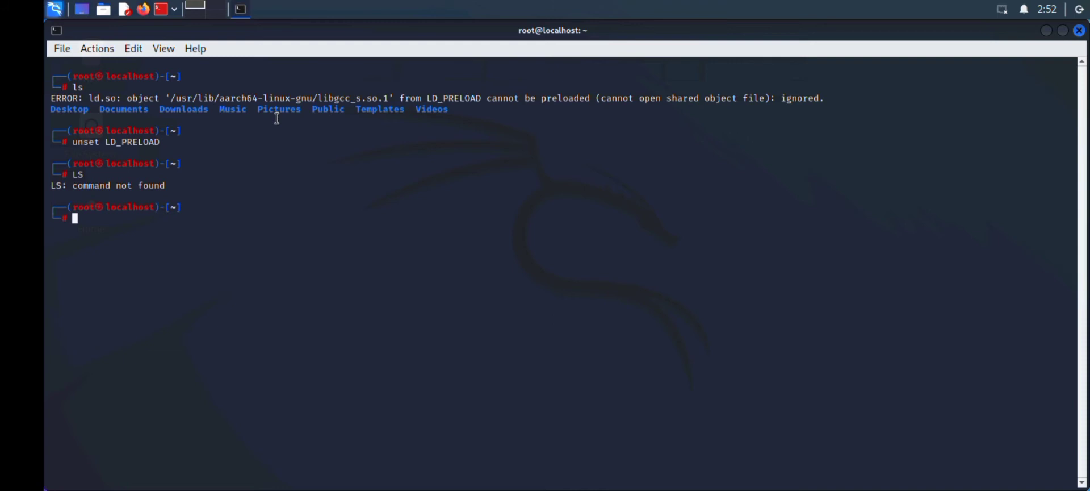
type("ls")
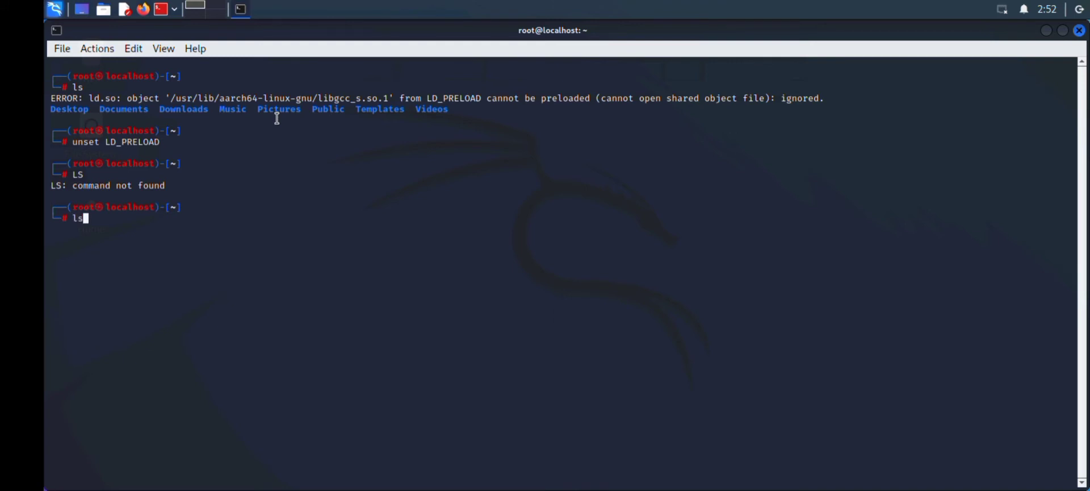
key("Return")
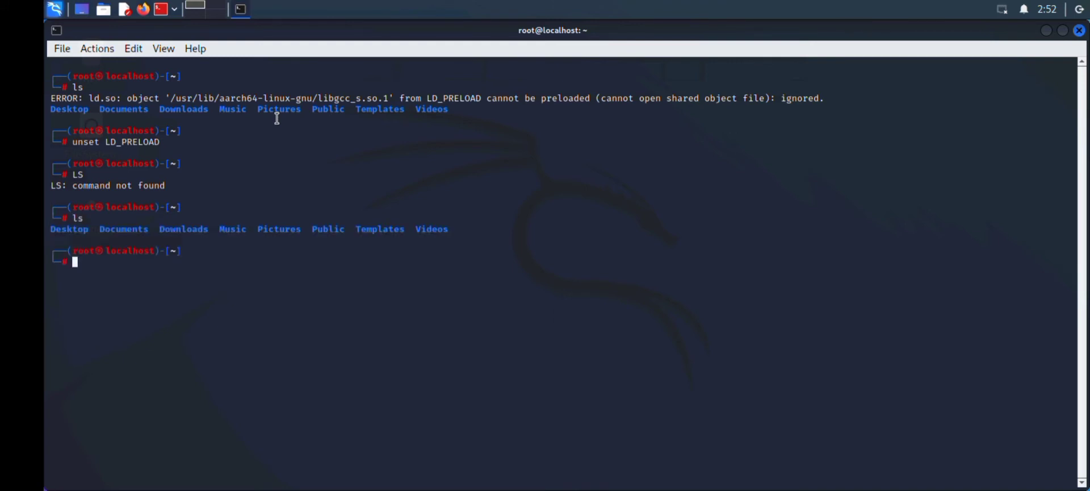
key("Return")
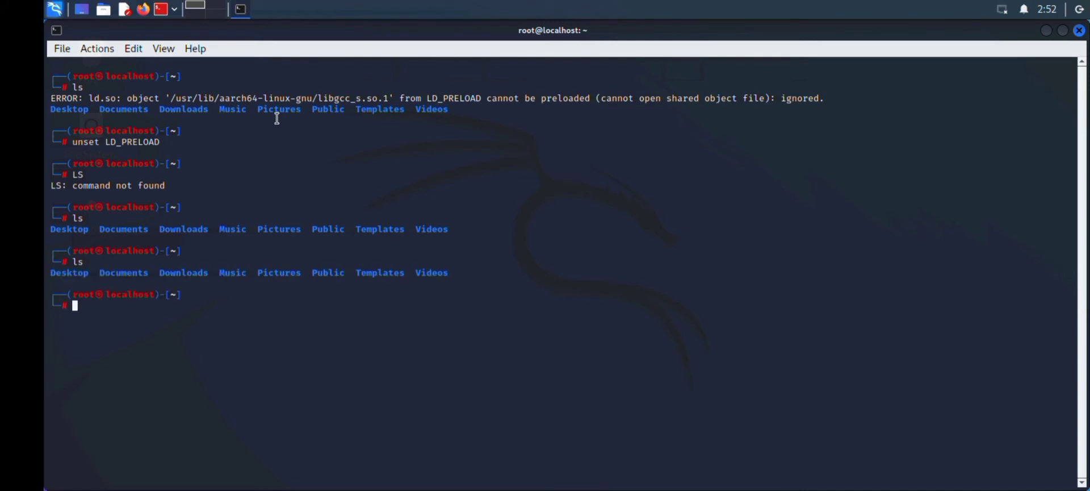
Change into Downloads with tab completion and list its empty contents.
type("cd")
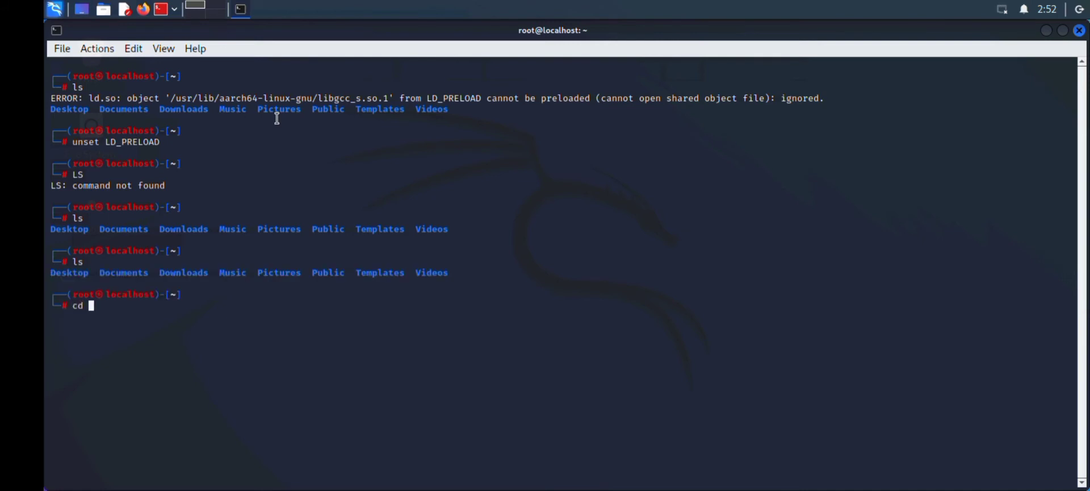
type("DO")
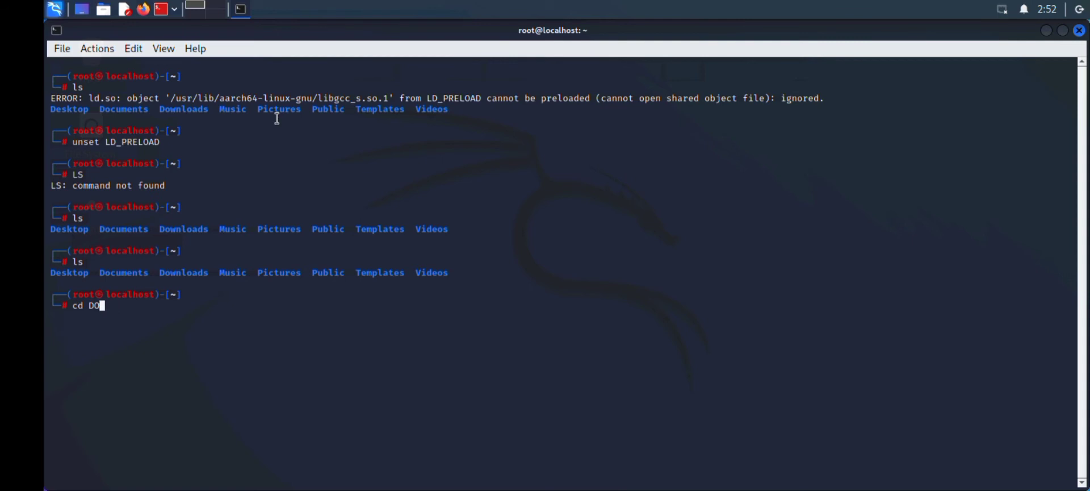
key("Tab")
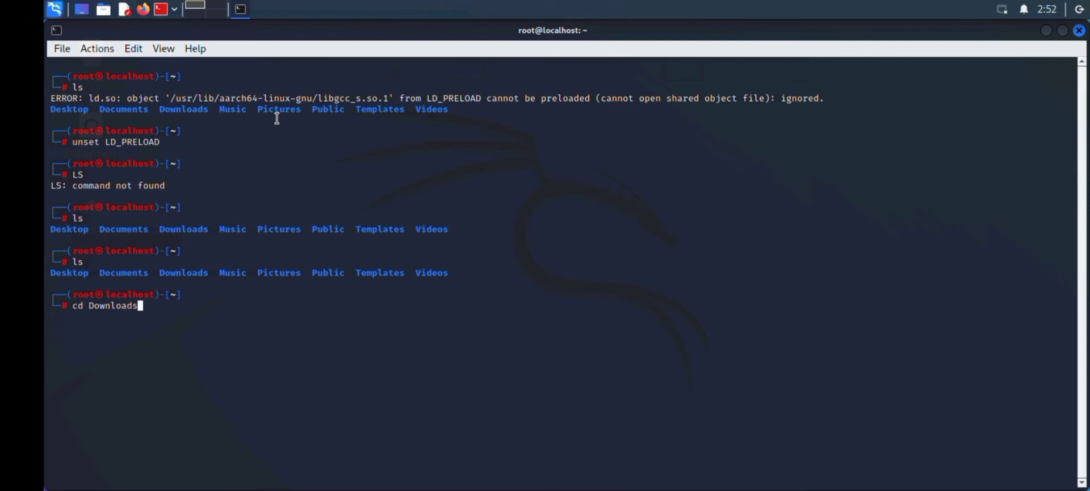
key("Return")
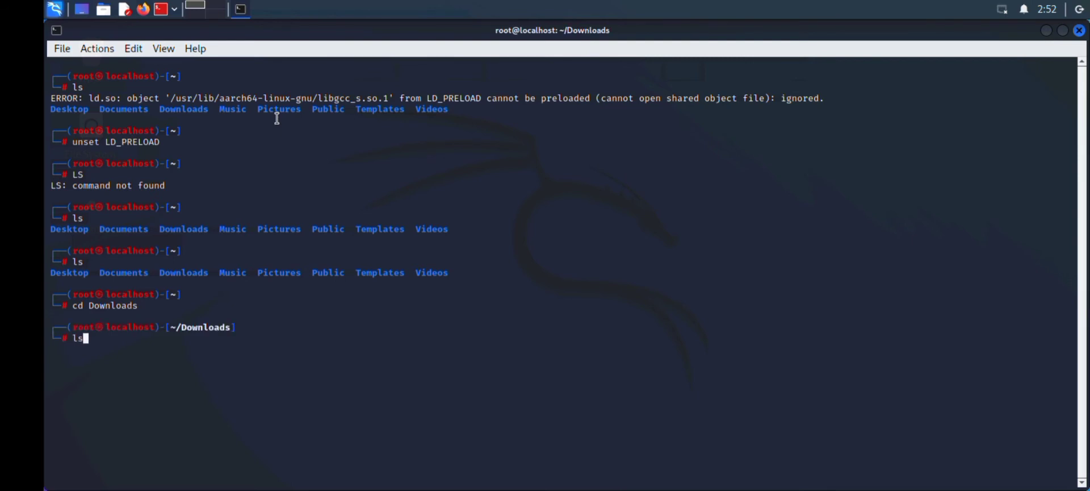
key("Return")
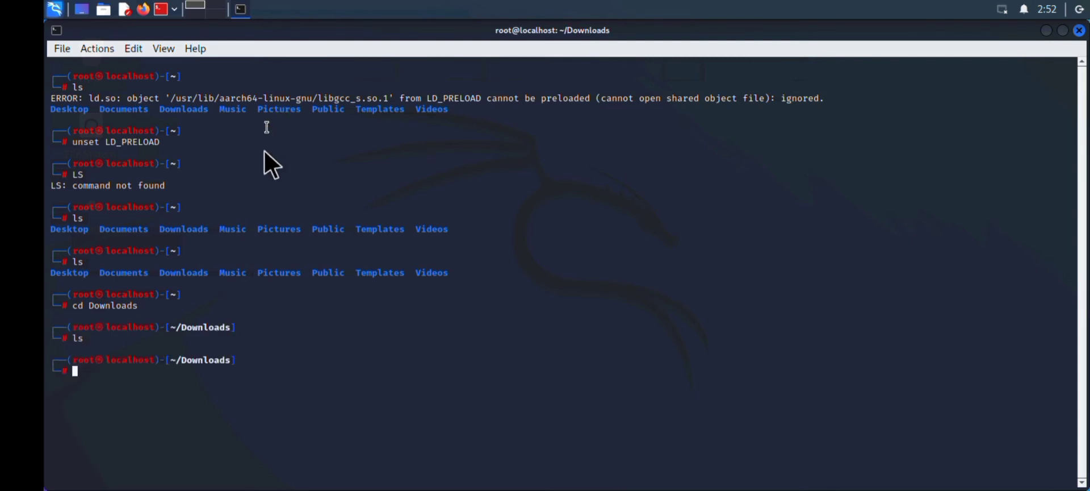
mouse_move(1078, 13)
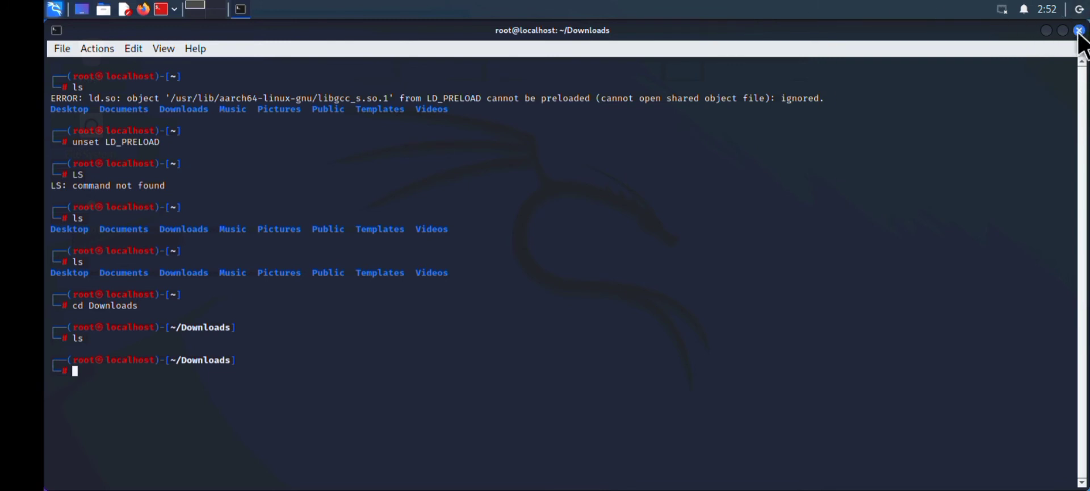
Close the old terminal window and open the Kali applications menu.
left_click(1078, 30)
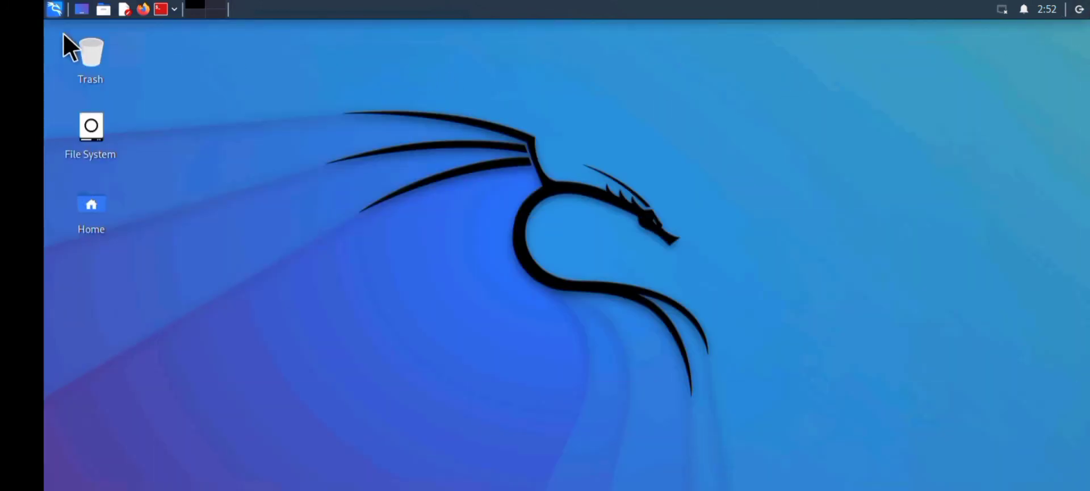
mouse_move(62, 21)
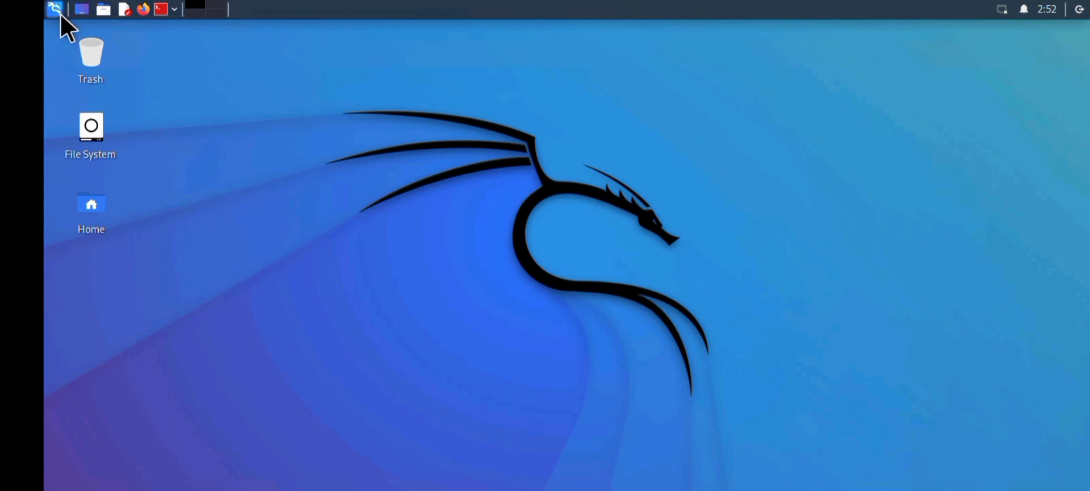
left_click(54, 9)
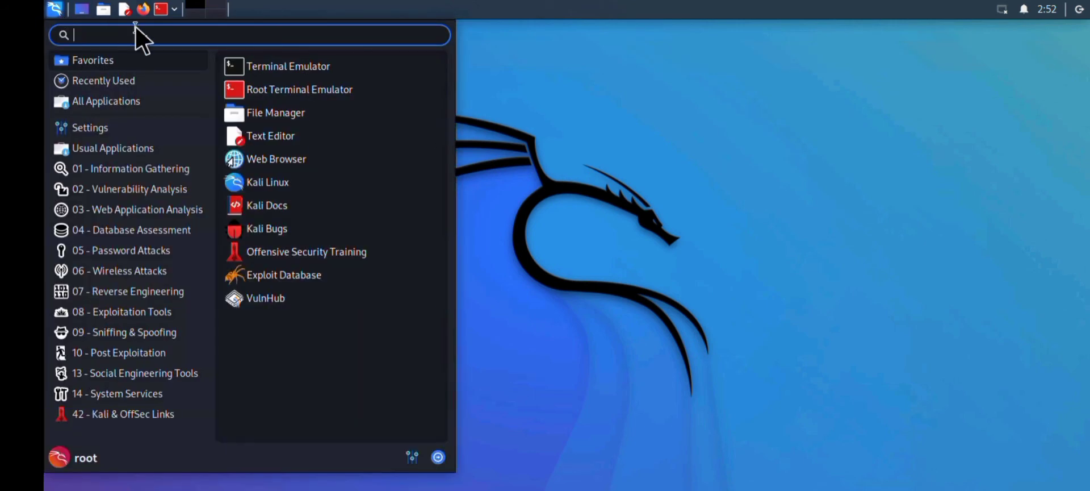
mouse_move(340, 70)
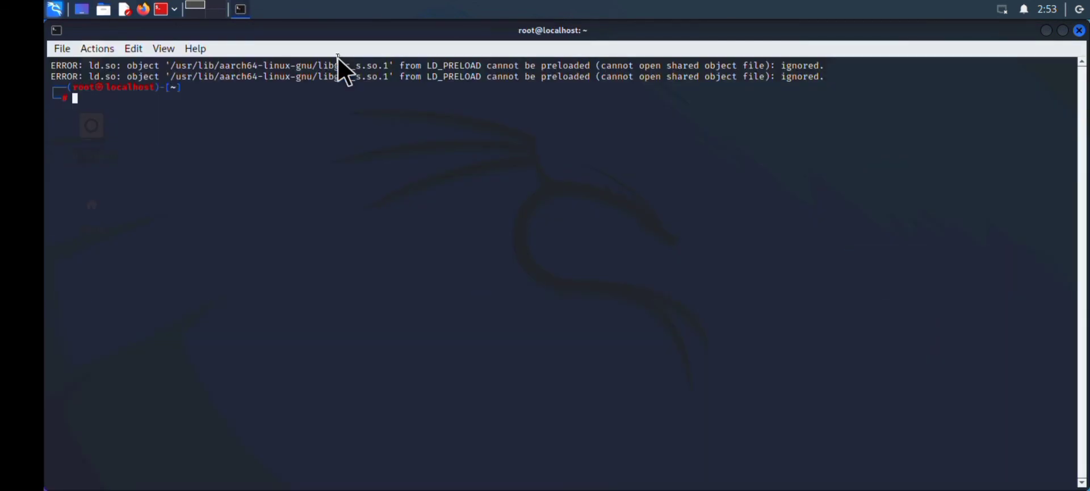
mouse_move(337, 59)
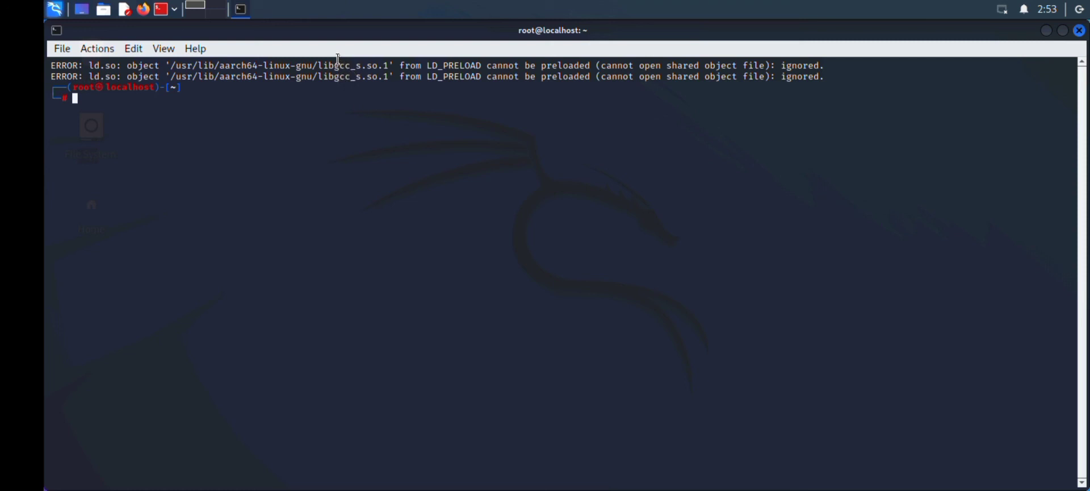
Run 'unset LD_PRELOAD' in the new terminal session.
type("u")
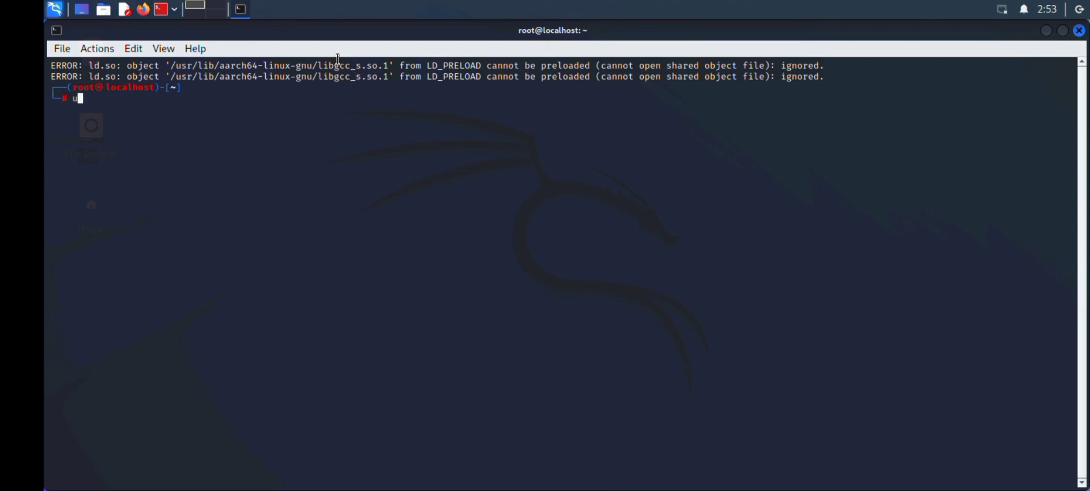
type("nset")
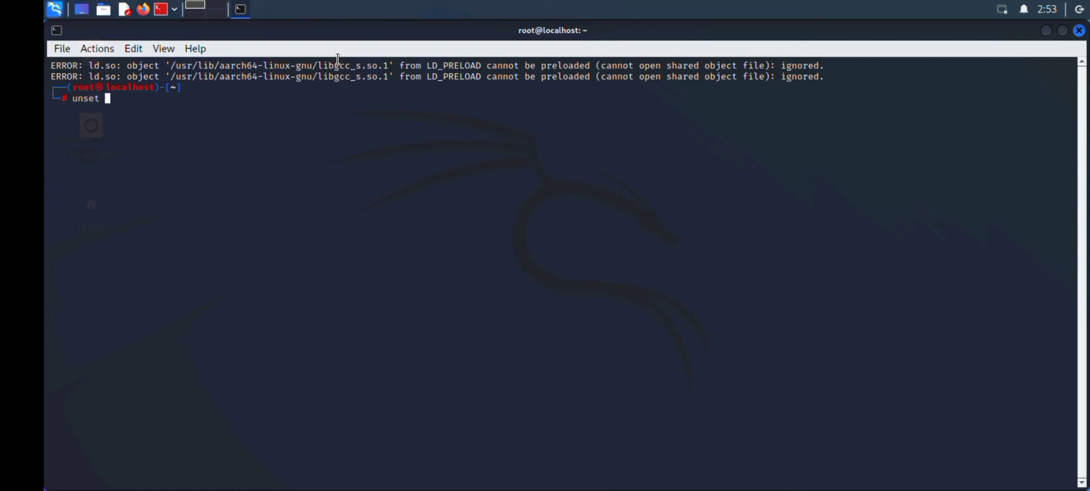
type("L")
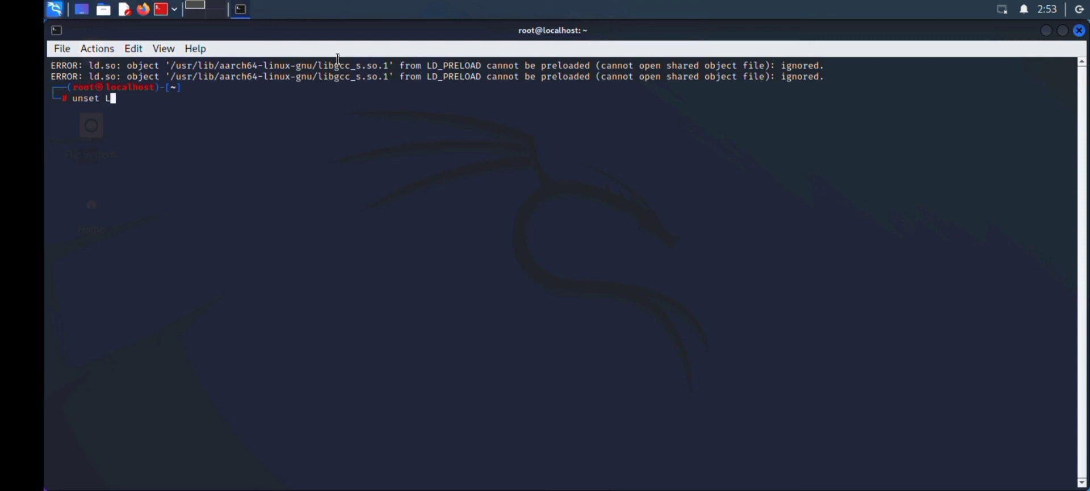
type("D_")
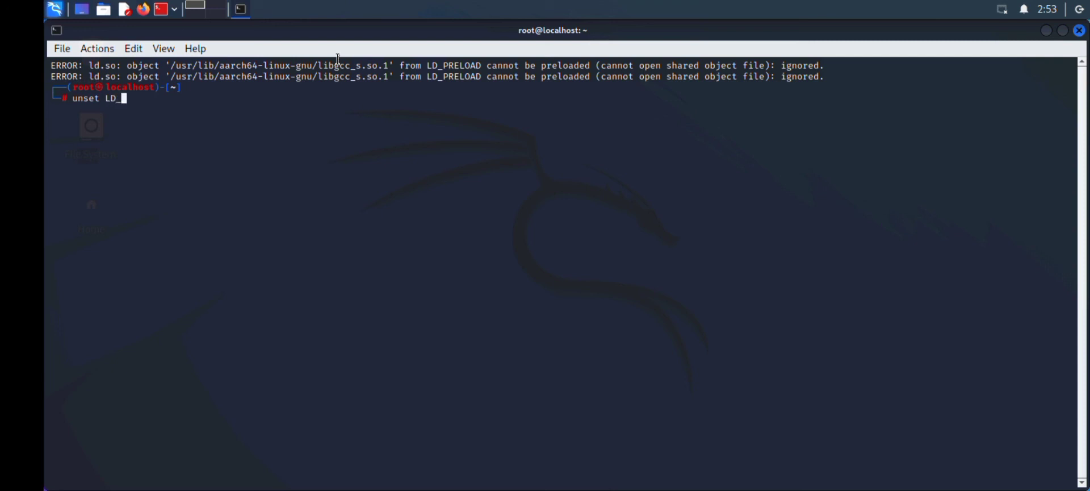
type("PRELOAD")
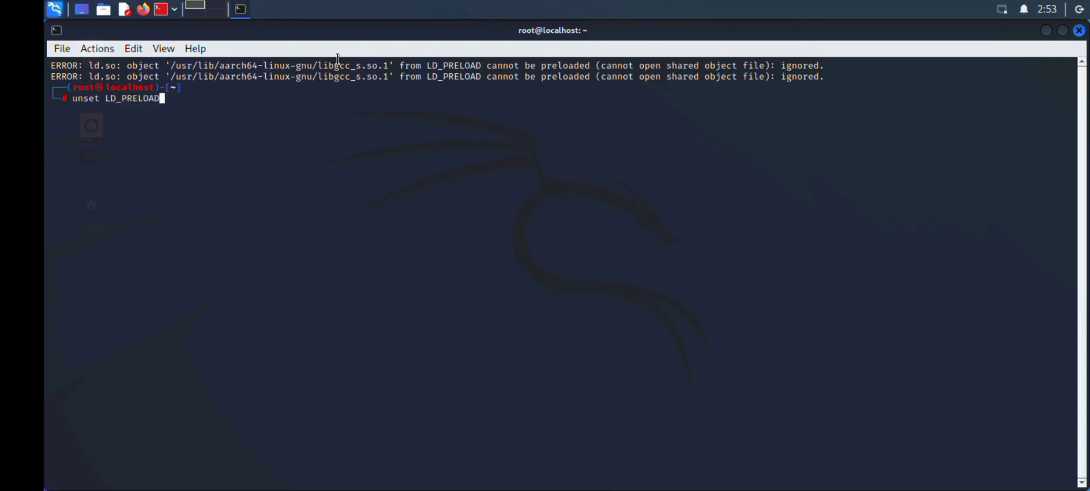
key("Return")
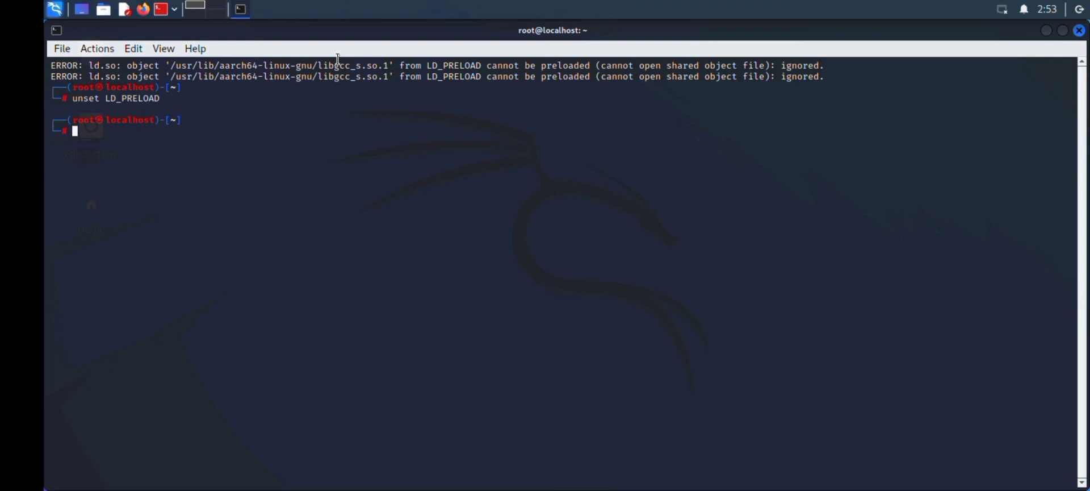